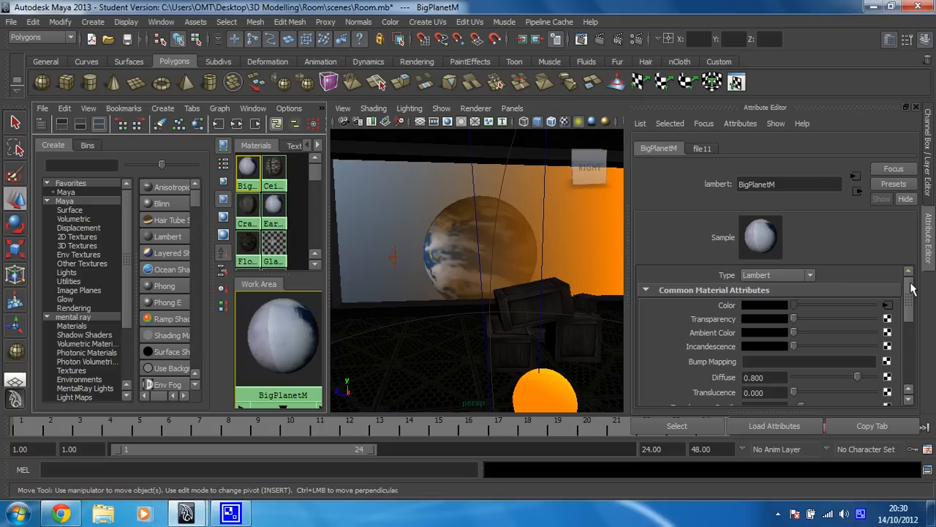
Set BigPlanetM's Glow Intensity to 0.2 under Special Effects.
scroll("down", 3)
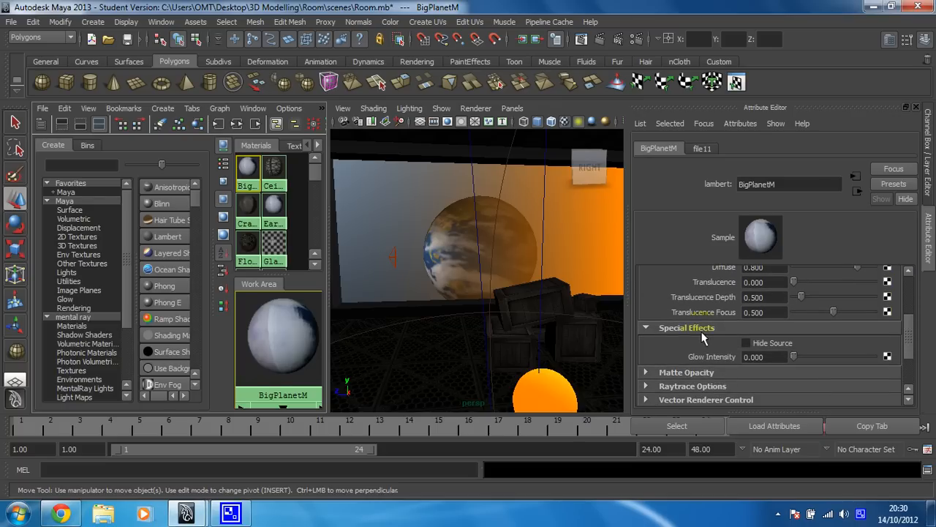
left_click(764, 357)
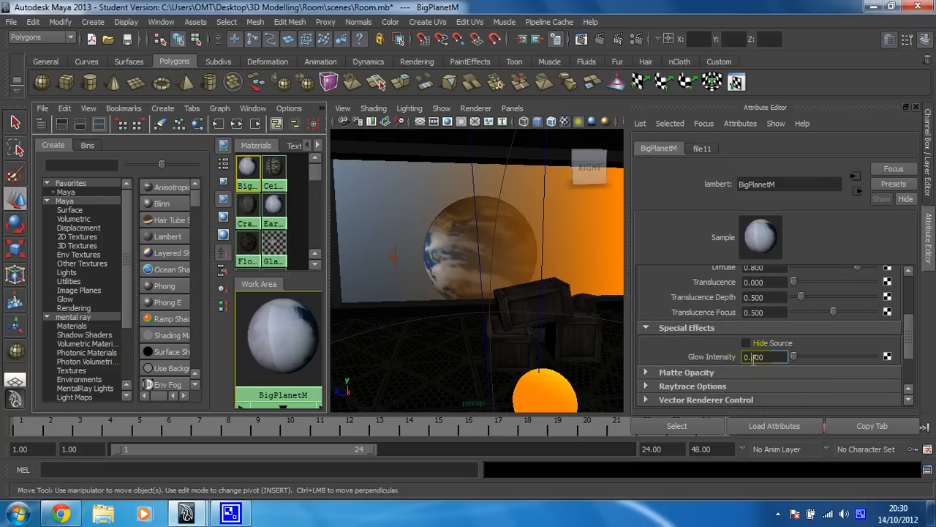
left_click(763, 357)
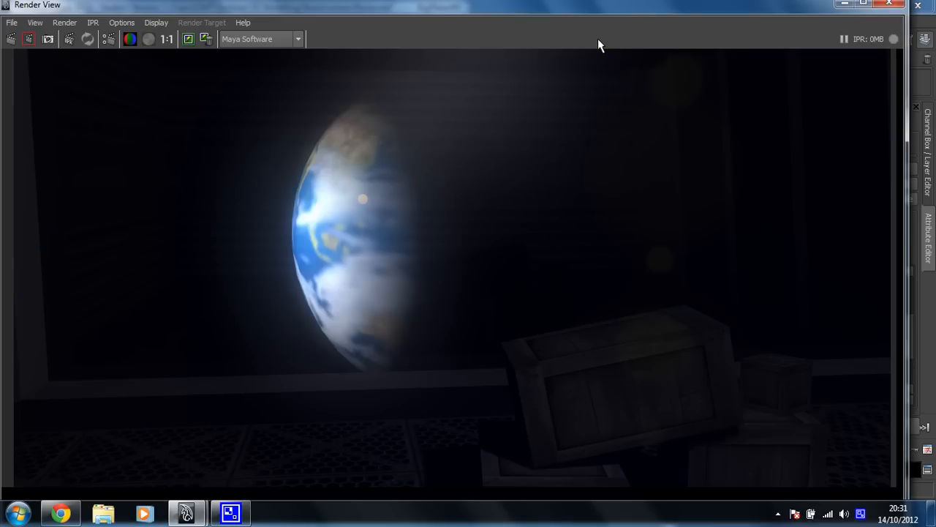
mouse_move(449, 139)
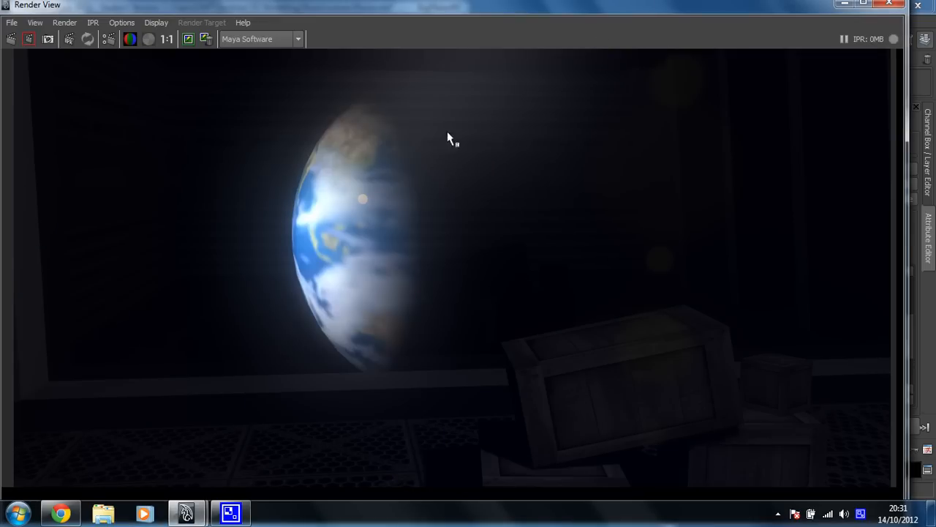
mouse_move(307, 106)
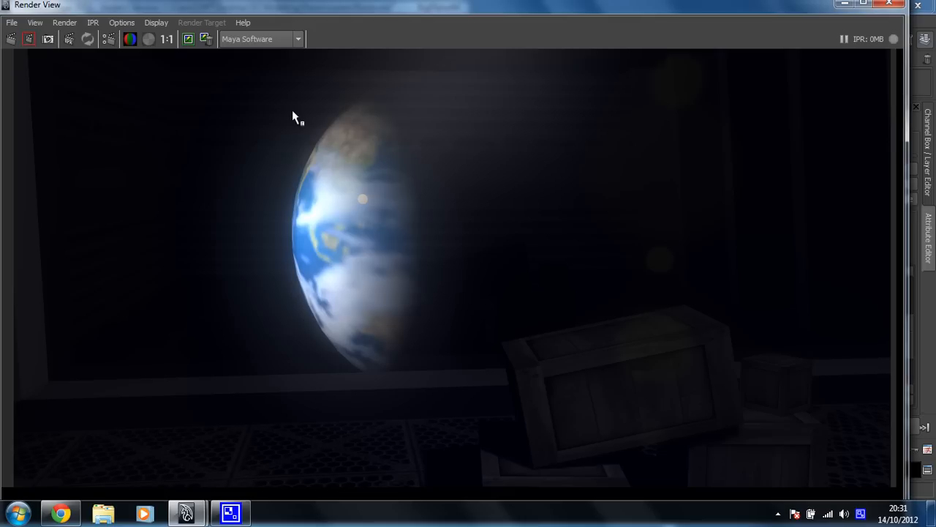
mouse_move(344, 388)
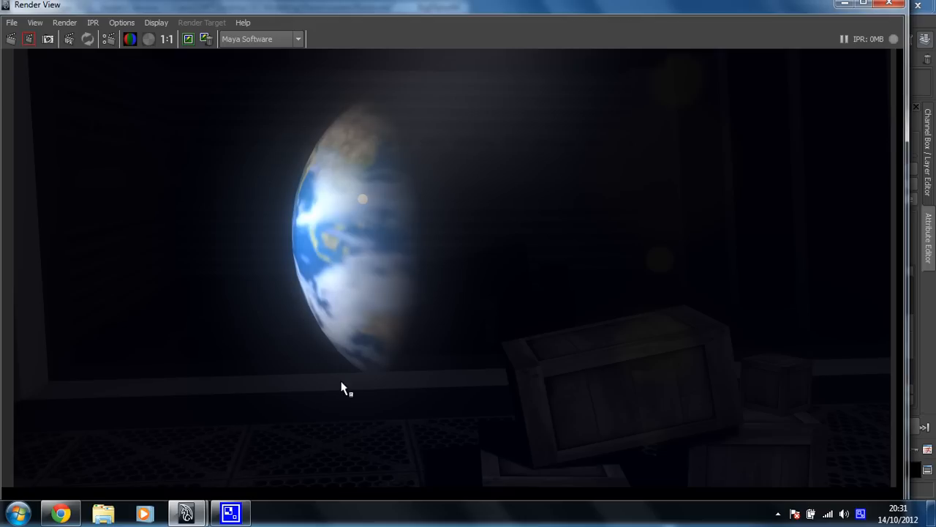
mouse_move(231, 145)
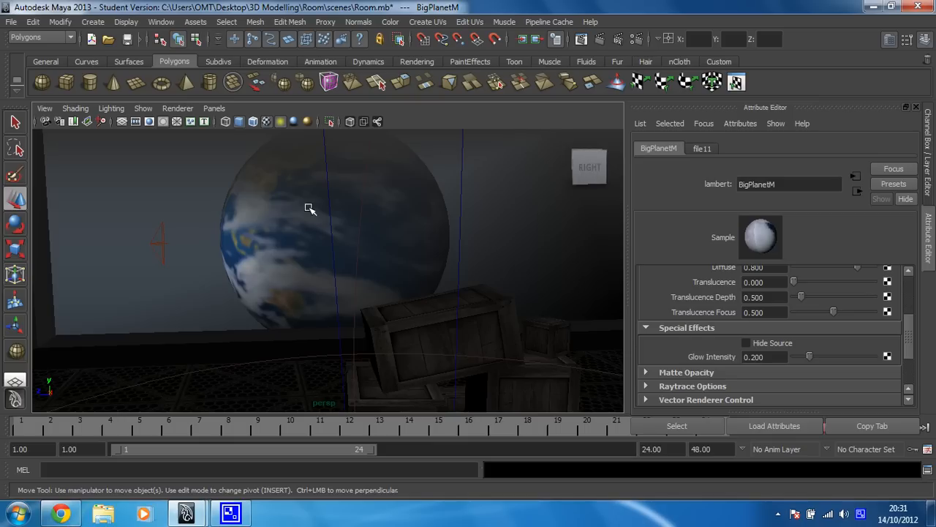
mouse_move(272, 308)
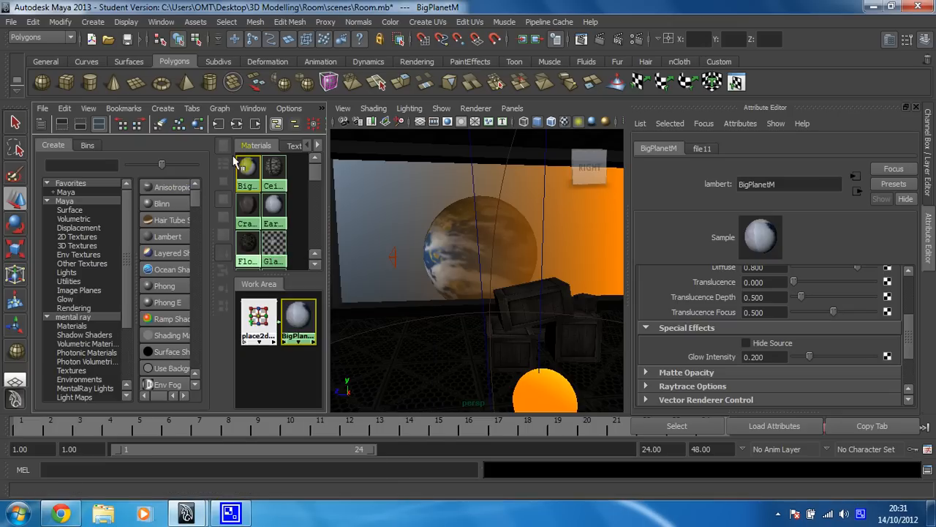
Graph BigPlanetM's network in Hypershade and select its file11 texture node.
left_click(247, 169)
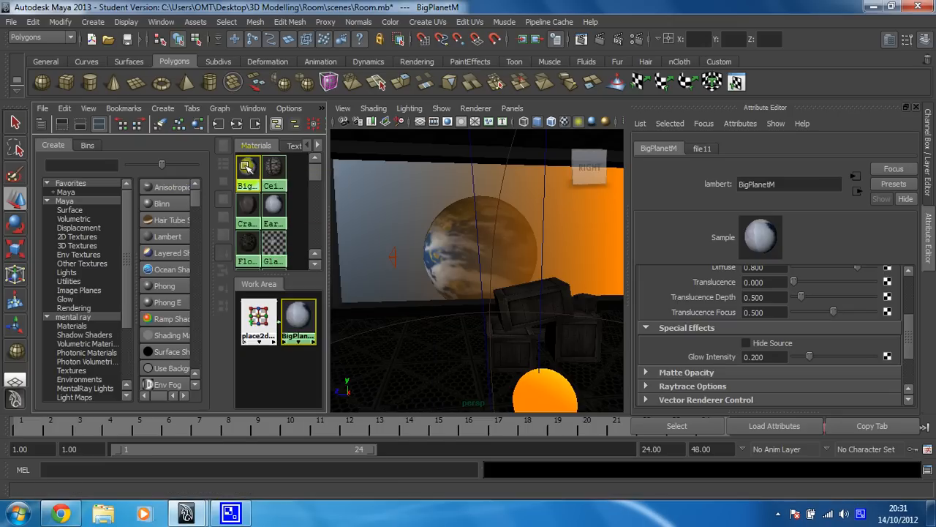
right_click(247, 167)
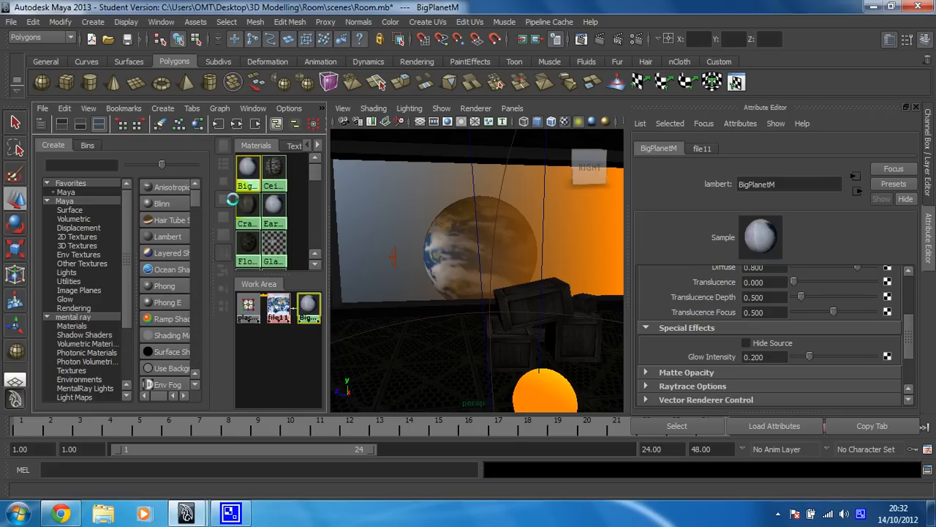
left_click(278, 306)
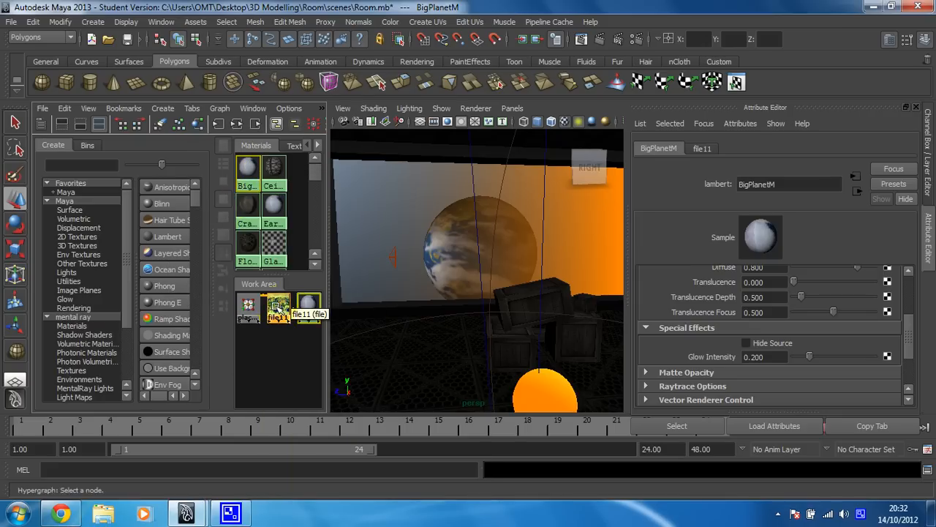
left_click(278, 303)
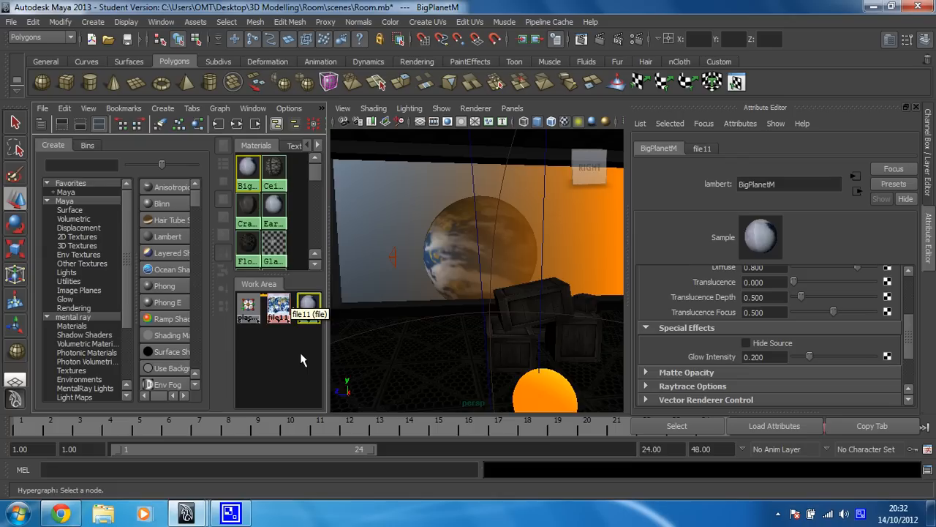
mouse_move(313, 338)
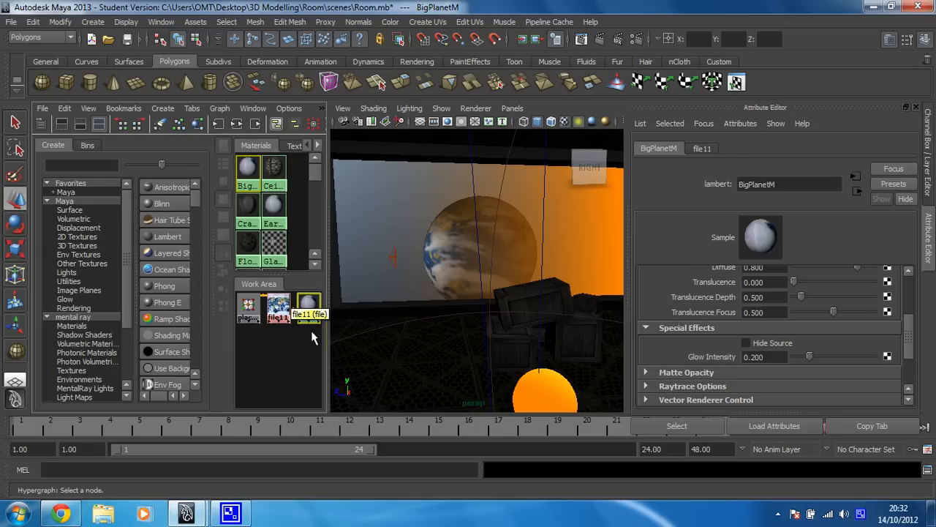
left_click(278, 303)
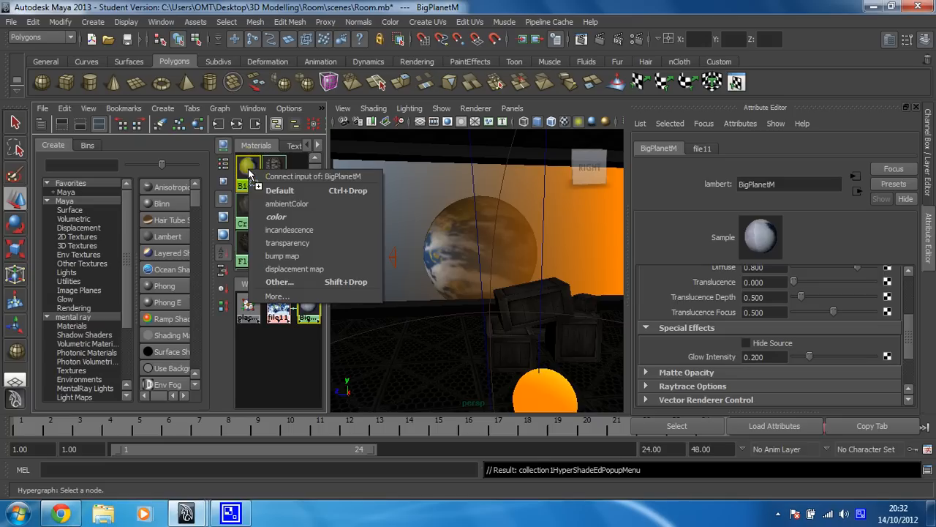
mouse_move(301, 179)
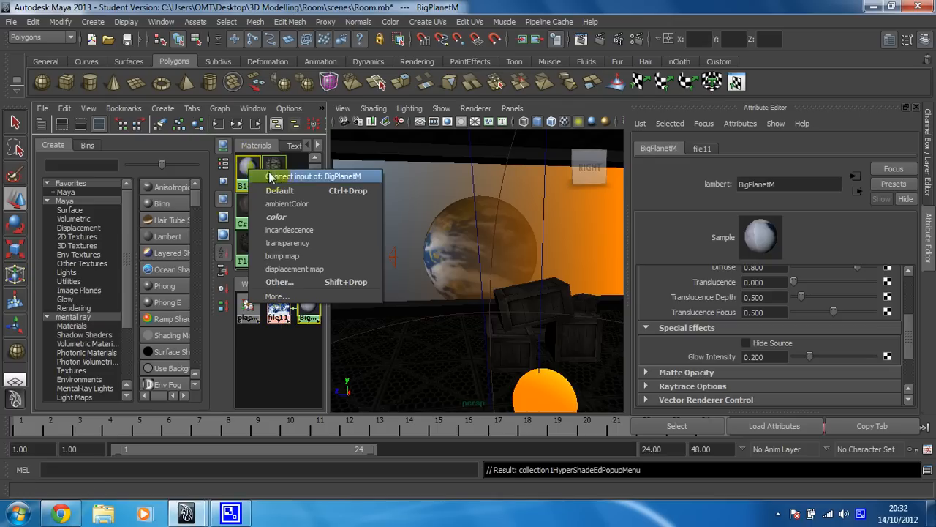
Connect file11 to BigPlanetM as a bump map, creating bump2d1.
left_click(281, 254)
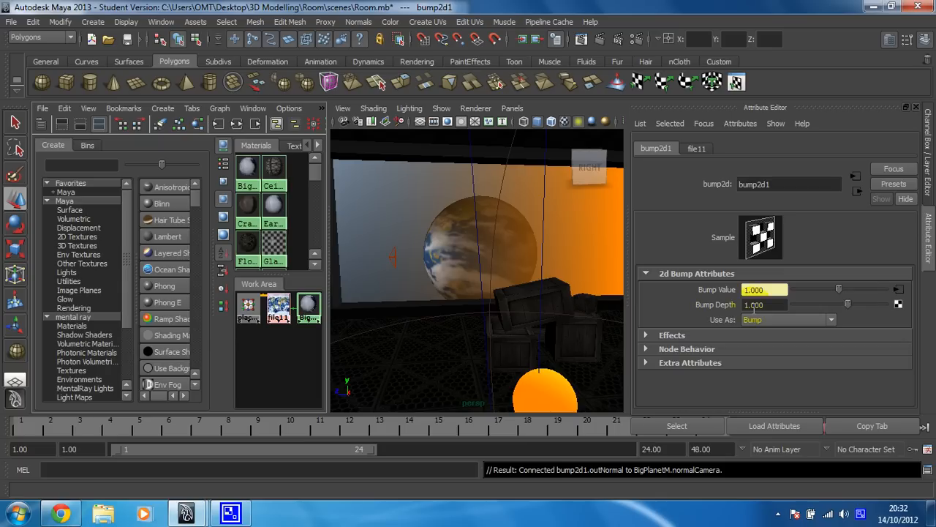
mouse_move(599, 40)
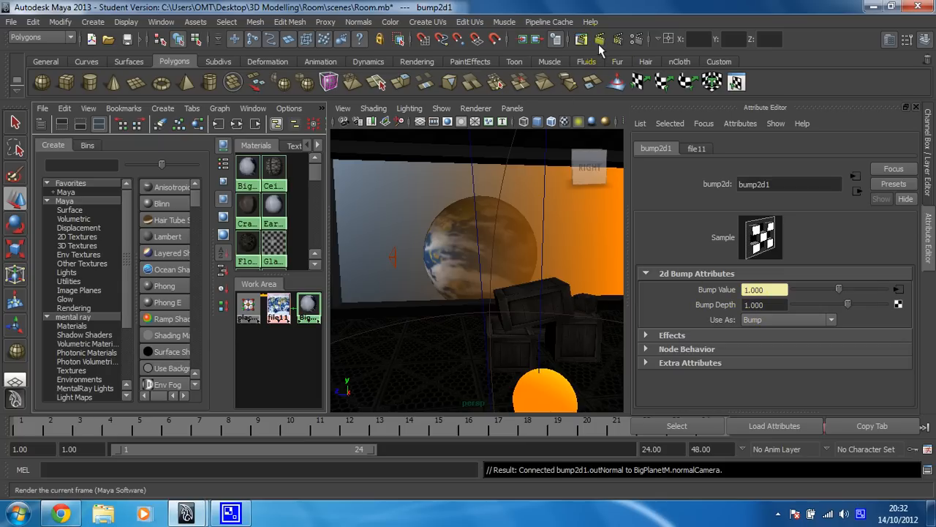
Render the current frame to preview the bump-mapped planet.
left_click(582, 38)
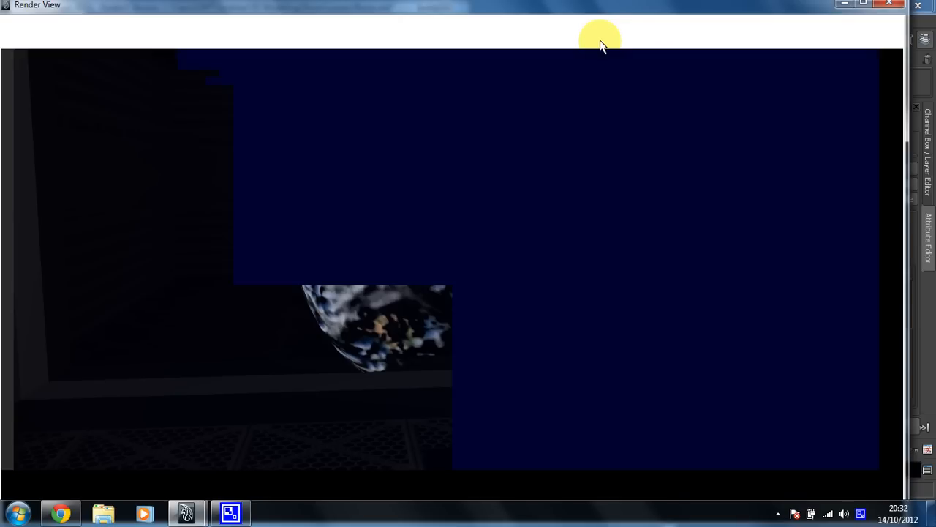
mouse_move(469, 128)
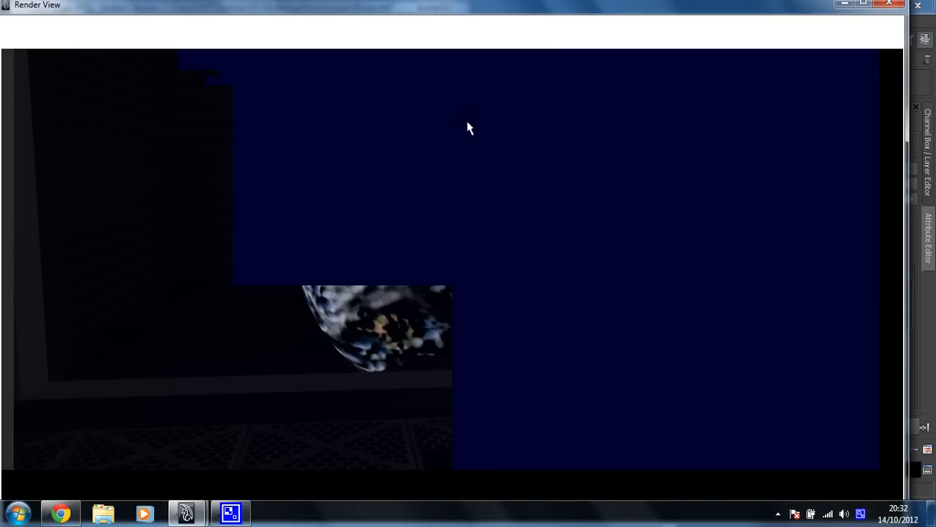
mouse_move(360, 223)
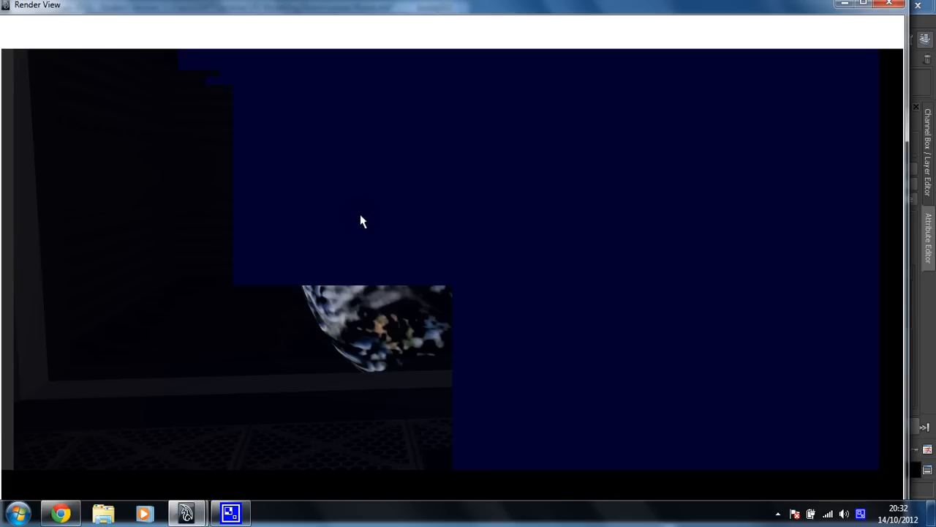
mouse_move(338, 281)
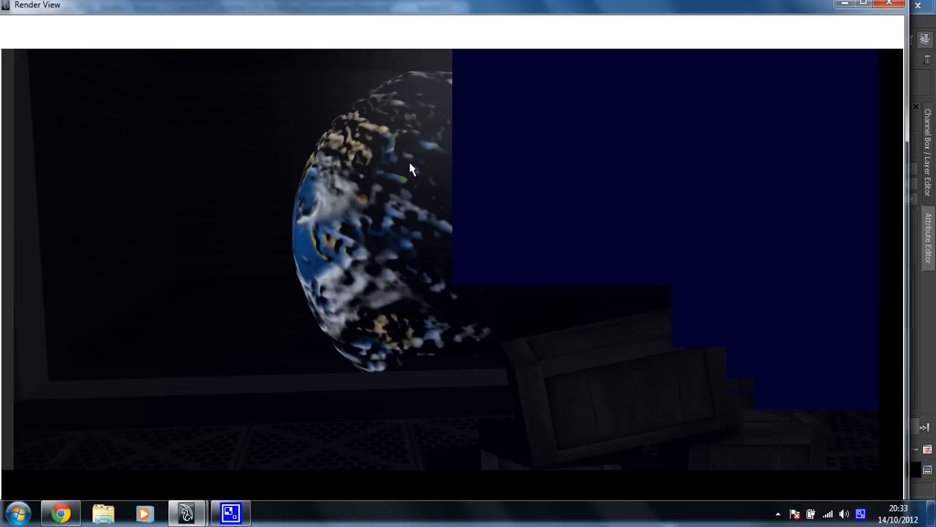
mouse_move(457, 295)
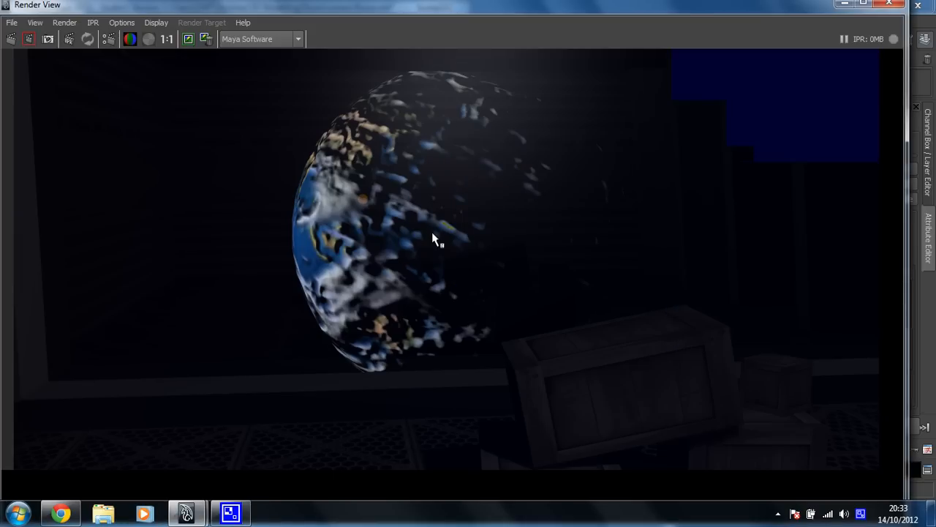
mouse_move(407, 123)
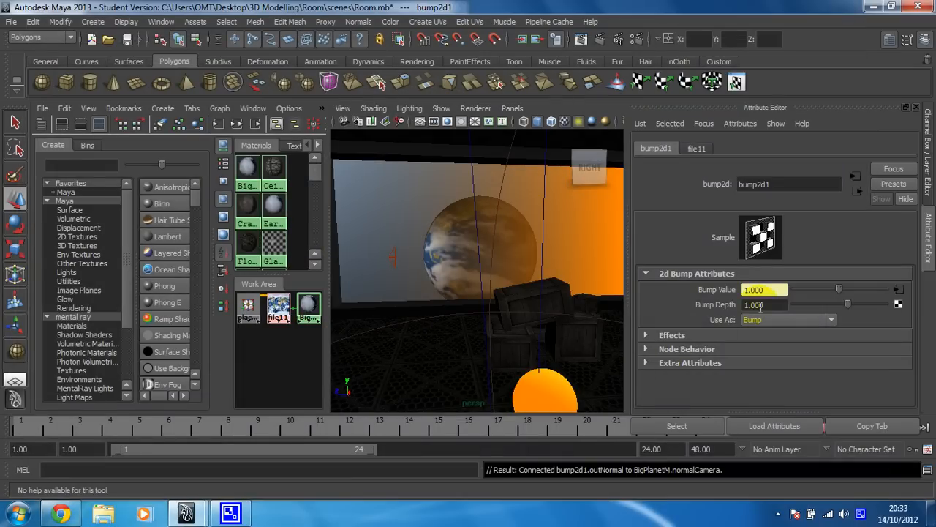
Set bump2d1's Bump Depth to 0.2 and re-render the frame.
left_click(764, 306)
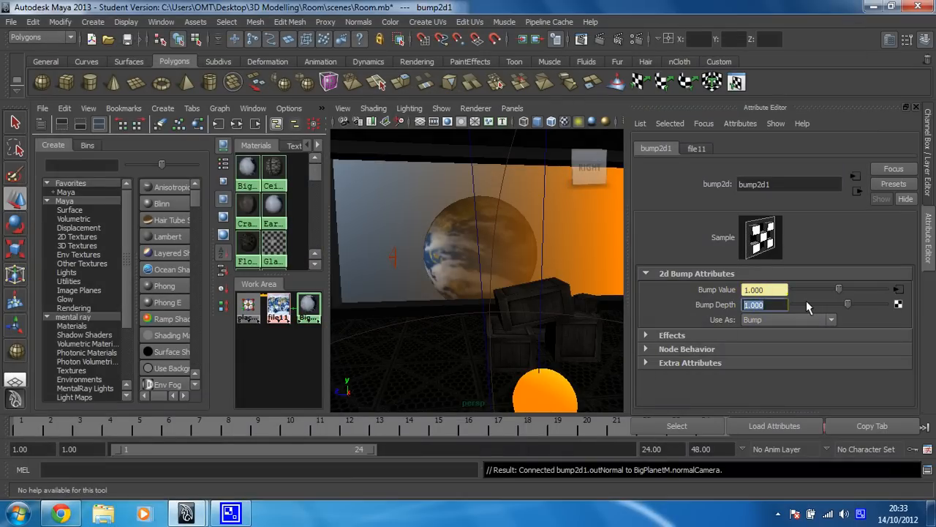
type("1.030")
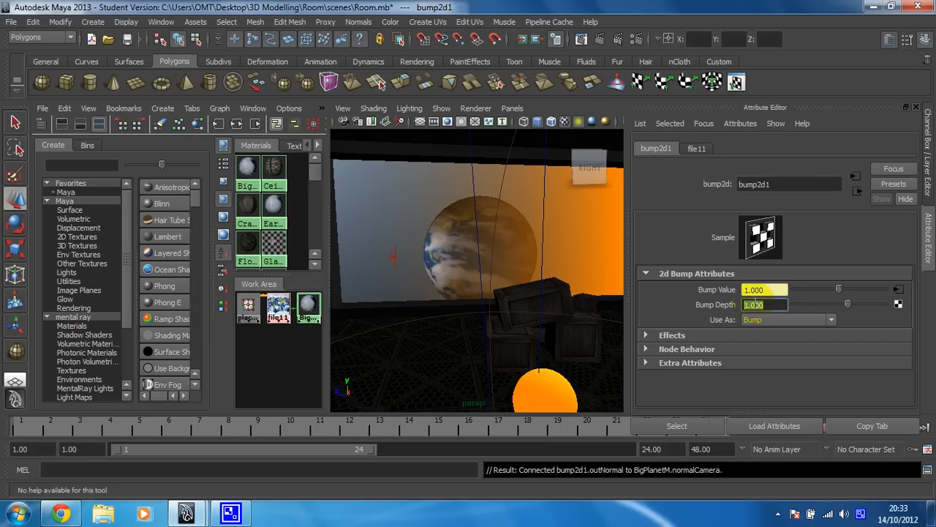
type("0.2")
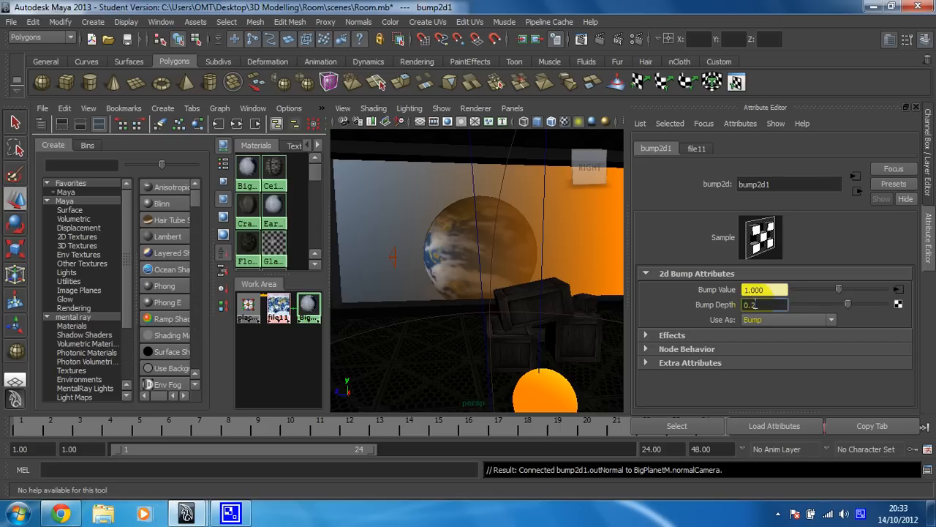
type("0.200")
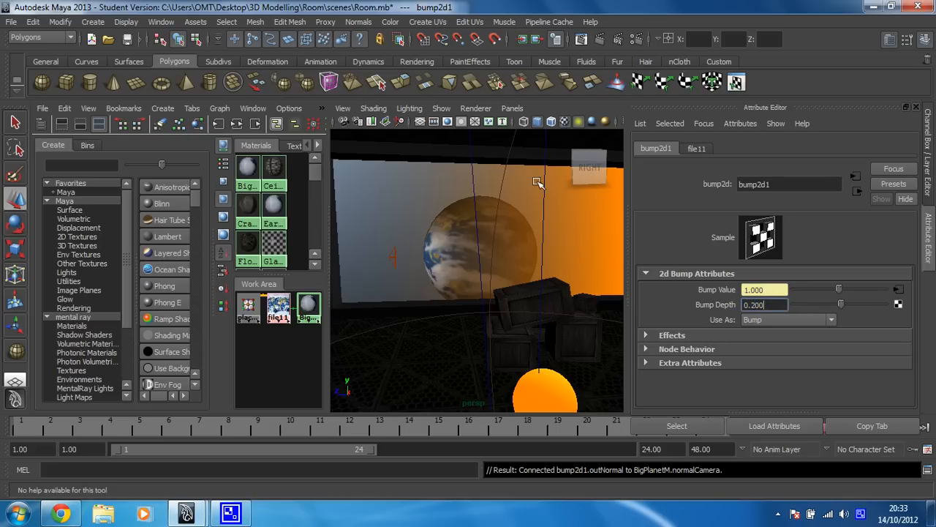
left_click(603, 38)
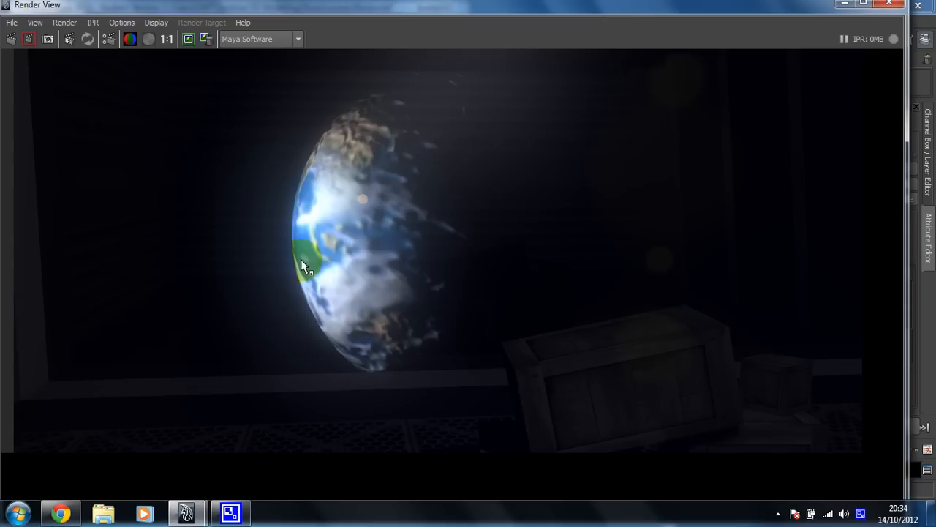
mouse_move(430, 331)
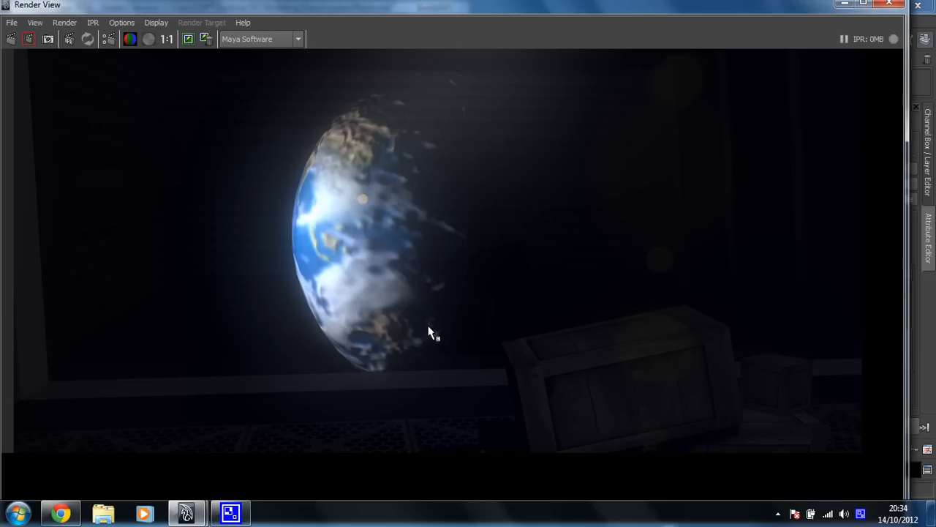
mouse_move(365, 407)
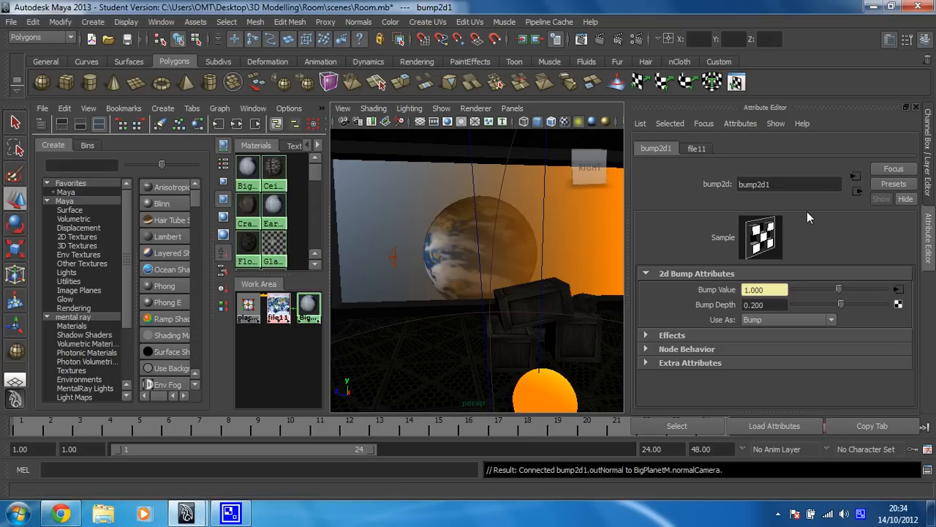
mouse_move(743, 273)
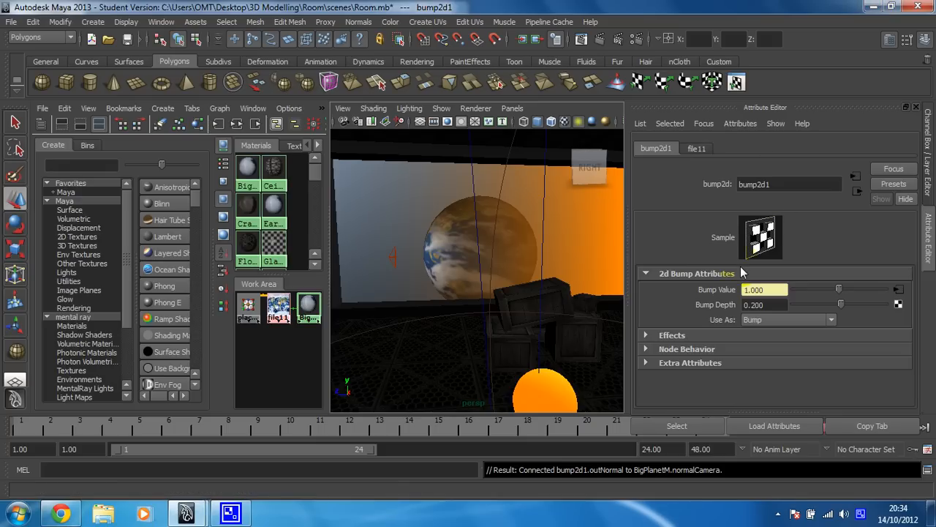